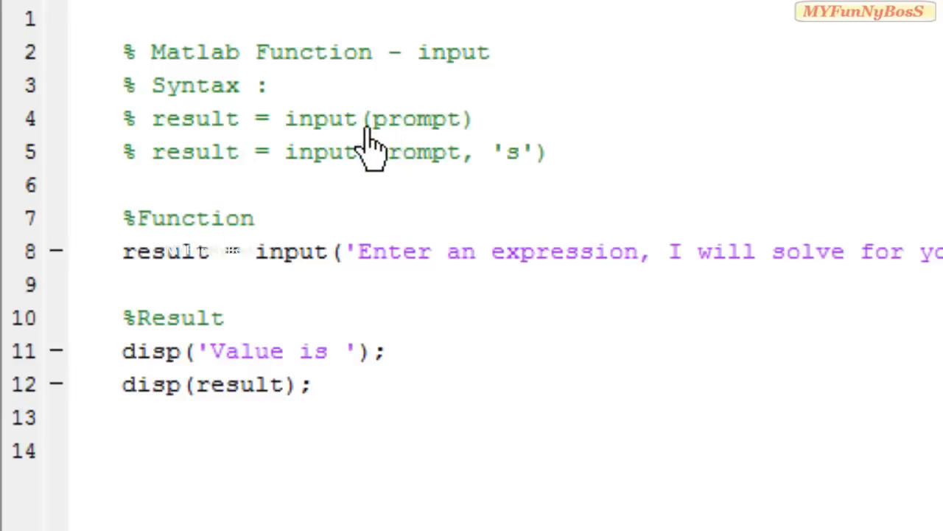
{"action": "mouse_move", "coordinate": [361, 155]}
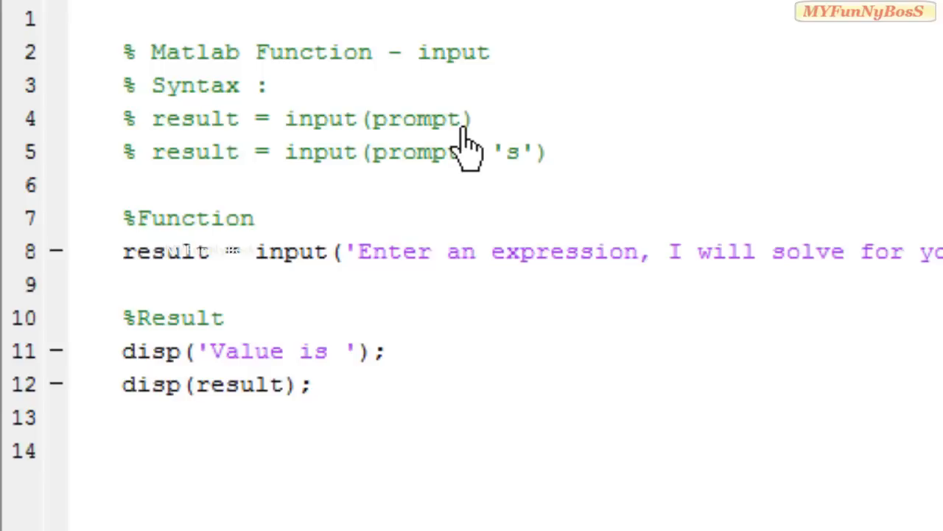
{"action": "mouse_move", "coordinate": [446, 199]}
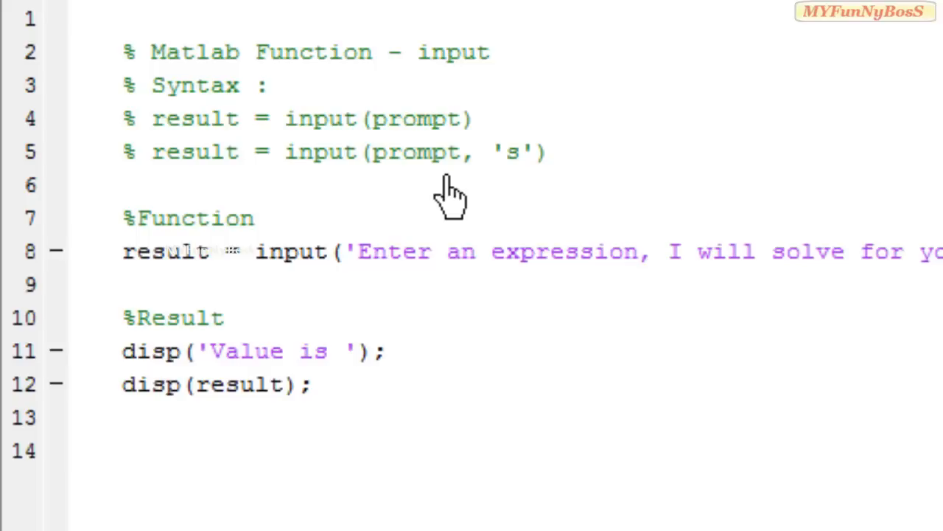
{"action": "mouse_move", "coordinate": [341, 173]}
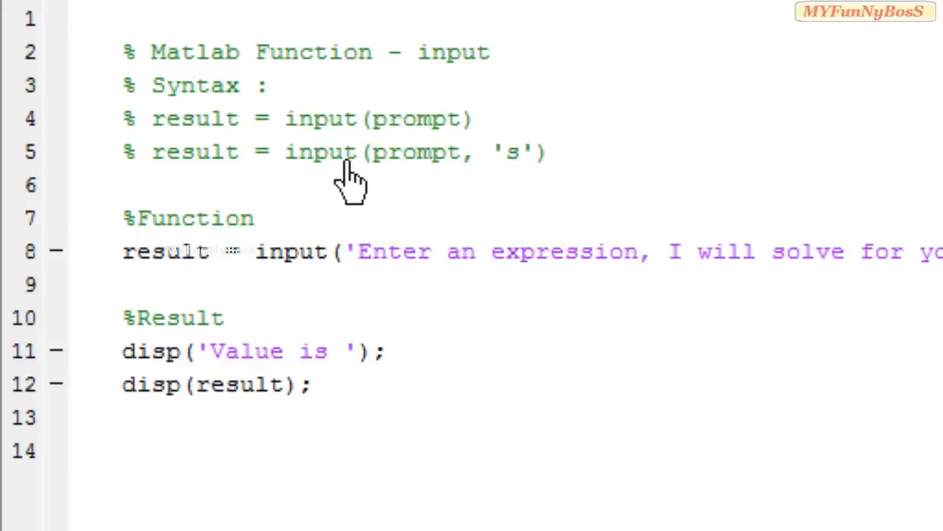
{"action": "mouse_move", "coordinate": [222, 185]}
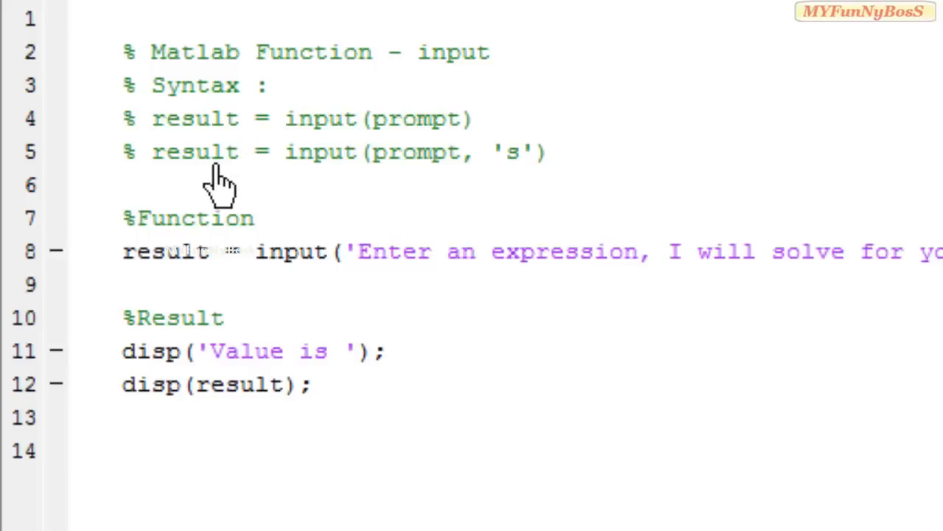
{"action": "mouse_move", "coordinate": [369, 173]}
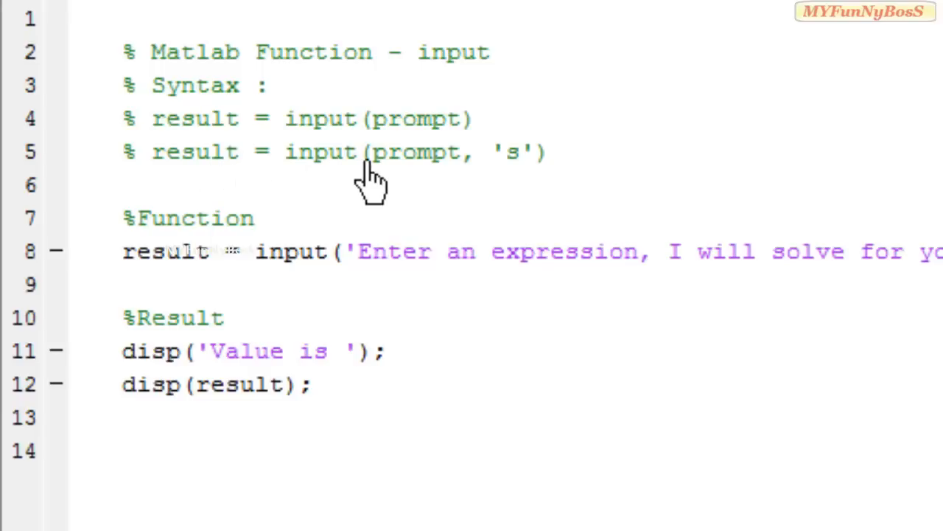
{"action": "mouse_move", "coordinate": [420, 181]}
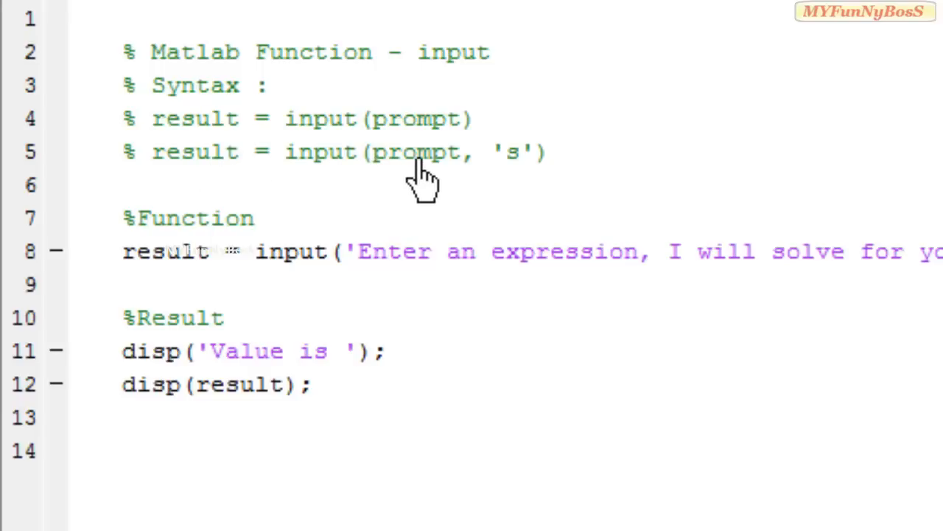
{"action": "mouse_move", "coordinate": [531, 170]}
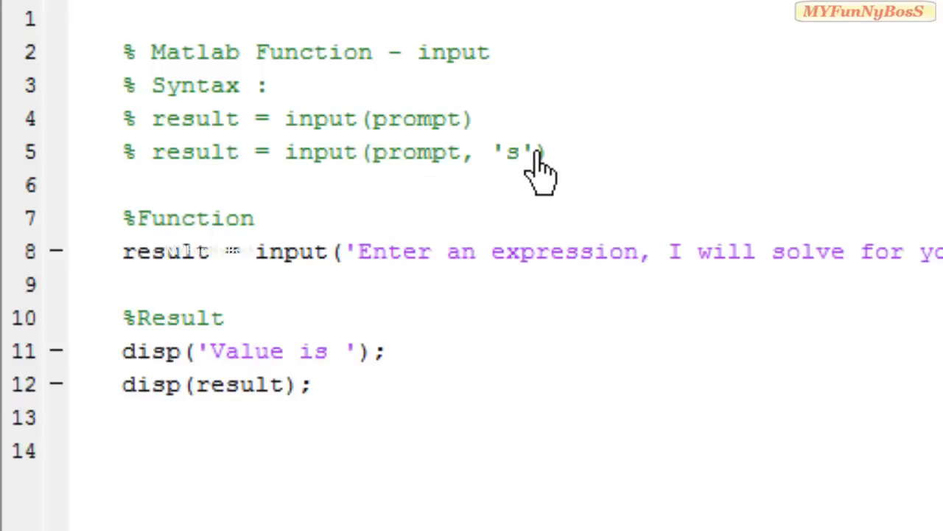
{"action": "mouse_move", "coordinate": [494, 177]}
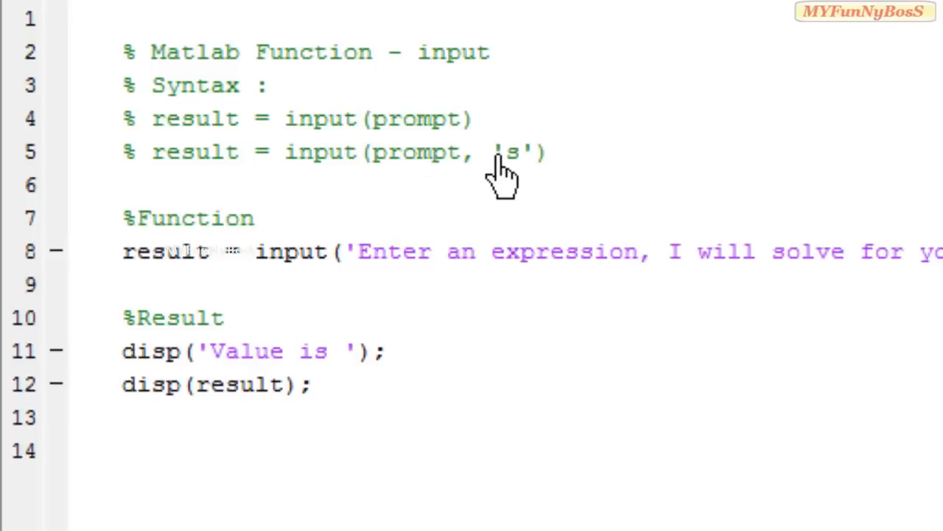
{"action": "mouse_move", "coordinate": [505, 210]}
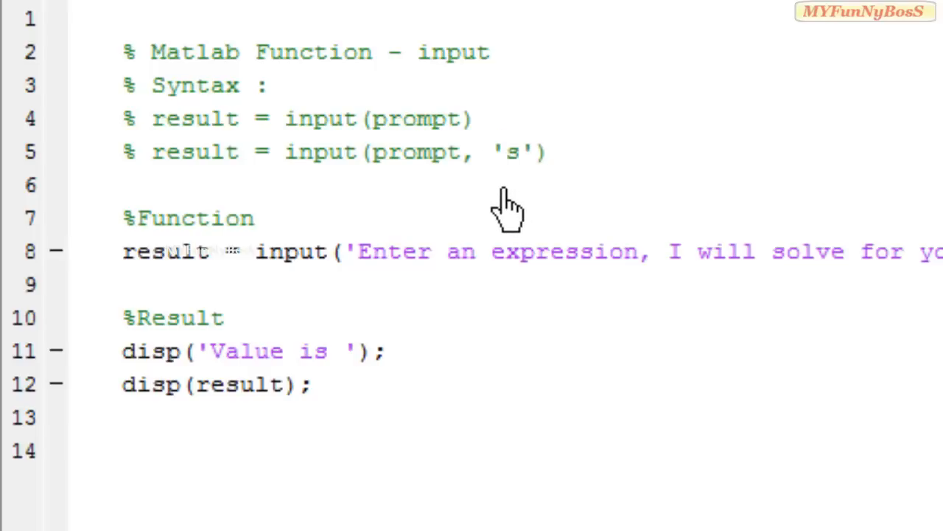
{"action": "mouse_move", "coordinate": [225, 184]}
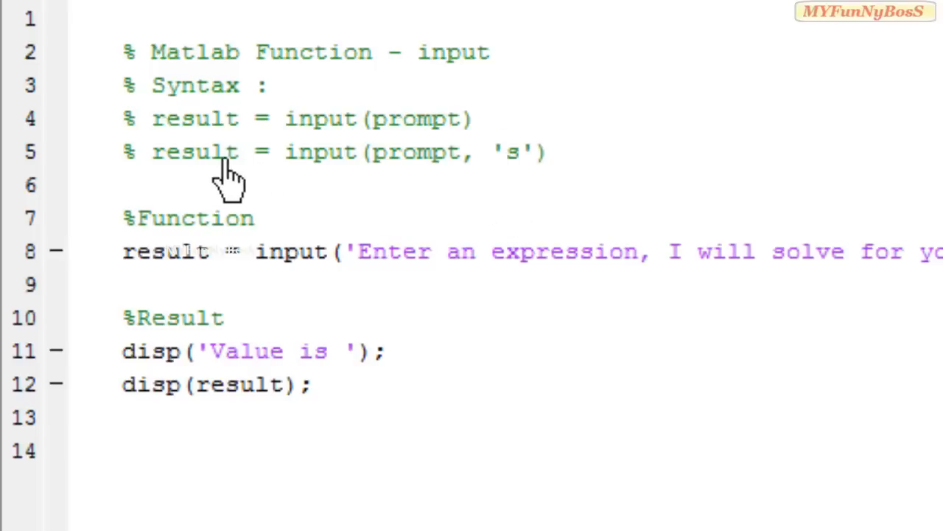
{"action": "mouse_move", "coordinate": [560, 165]}
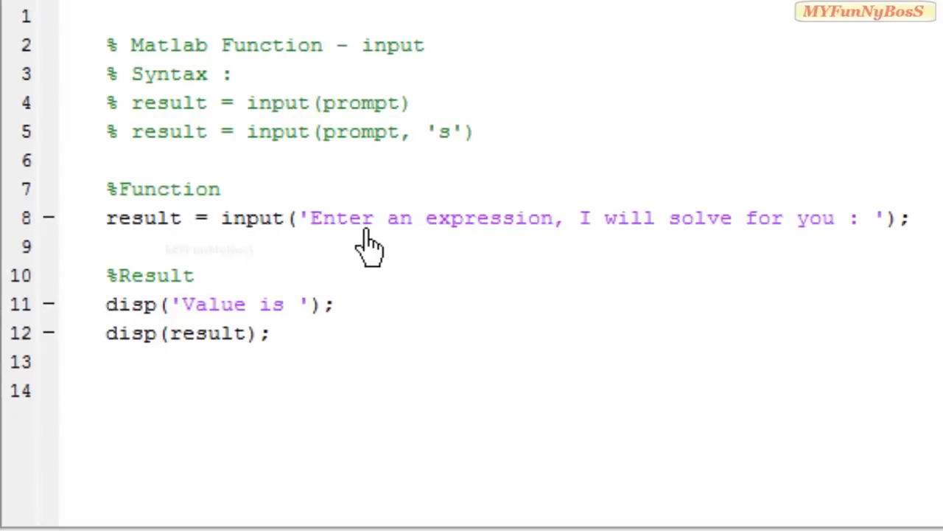
{"action": "mouse_move", "coordinate": [542, 188]}
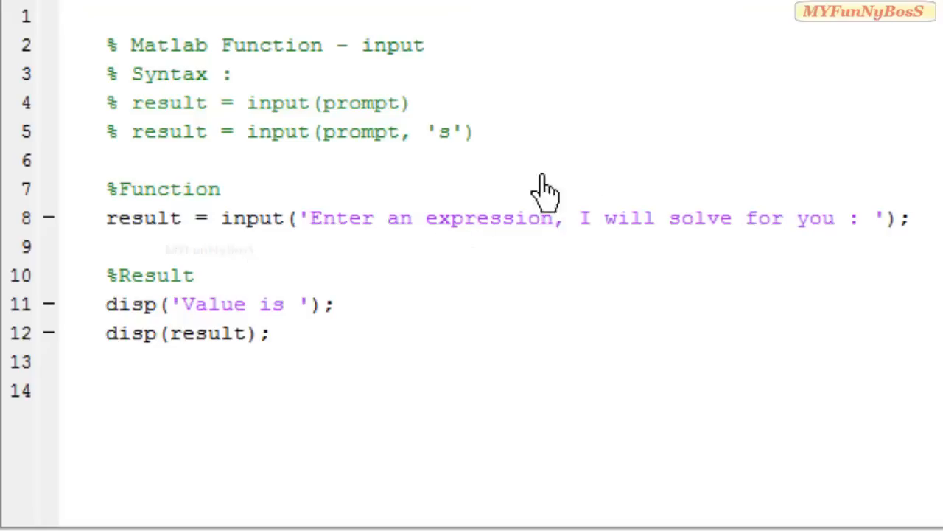
{"action": "mouse_move", "coordinate": [320, 232]}
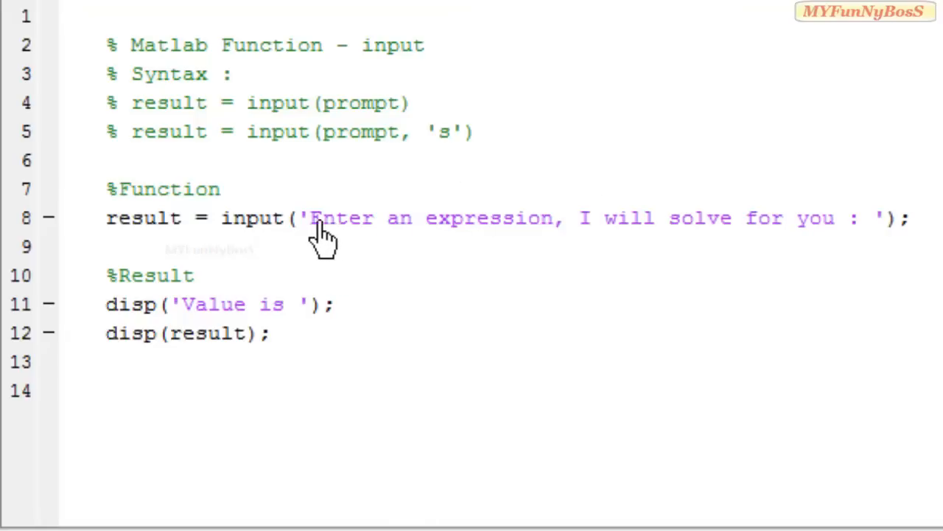
{"action": "mouse_move", "coordinate": [590, 243]}
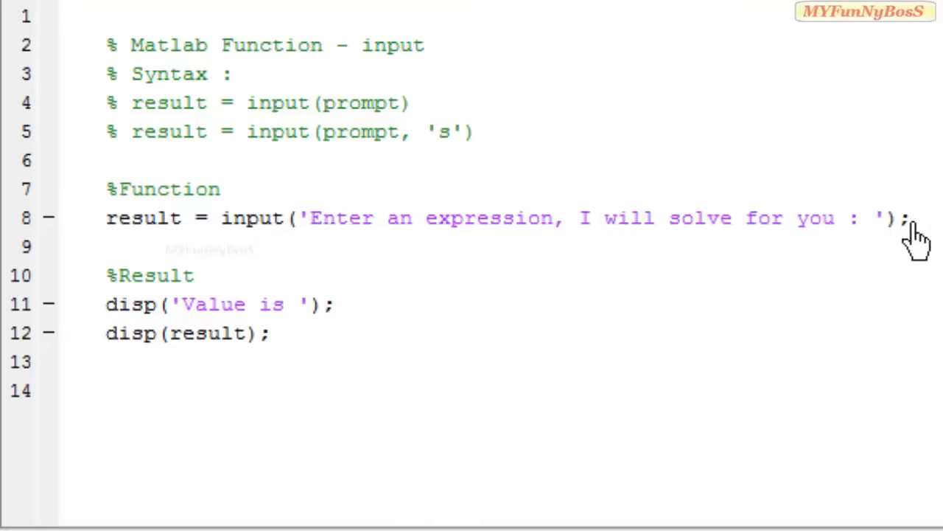
{"action": "mouse_move", "coordinate": [452, 171]}
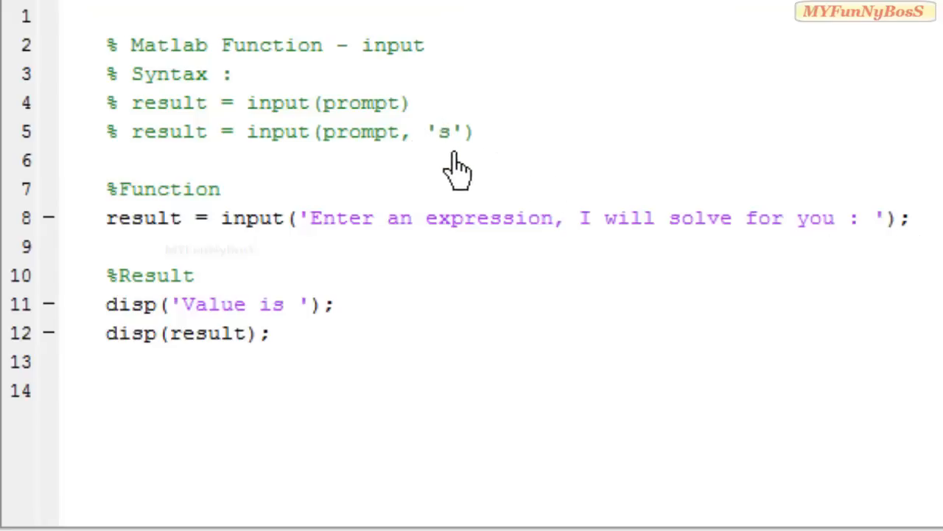
{"action": "mouse_move", "coordinate": [434, 170]}
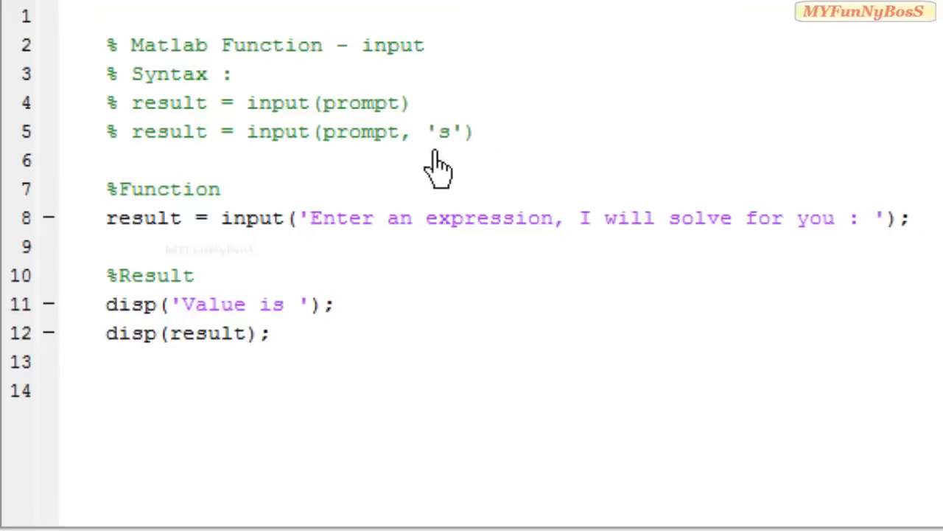
{"action": "mouse_move", "coordinate": [309, 251]}
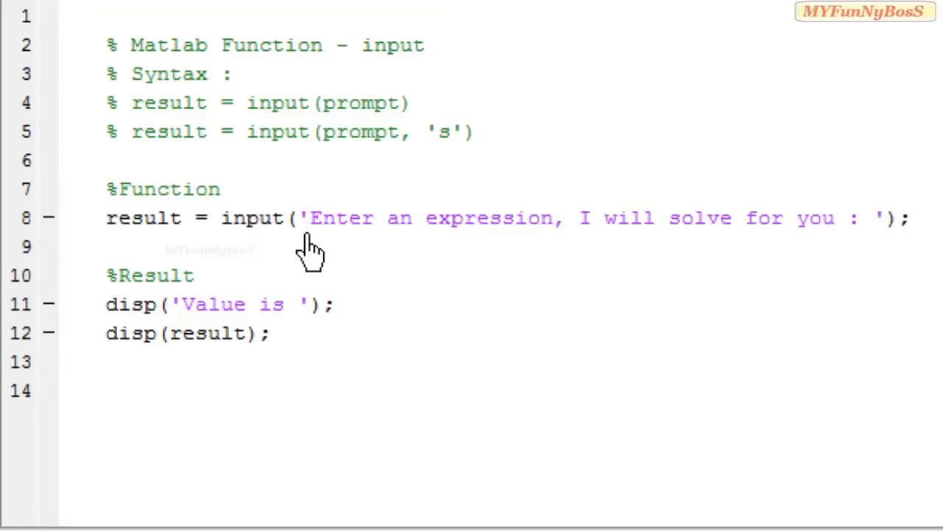
{"action": "mouse_move", "coordinate": [165, 340]}
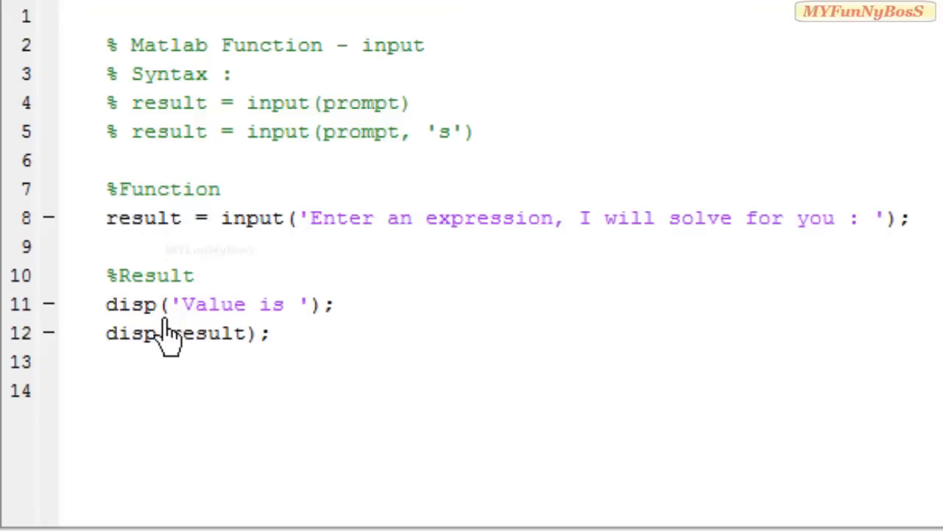
{"action": "mouse_move", "coordinate": [272, 170]}
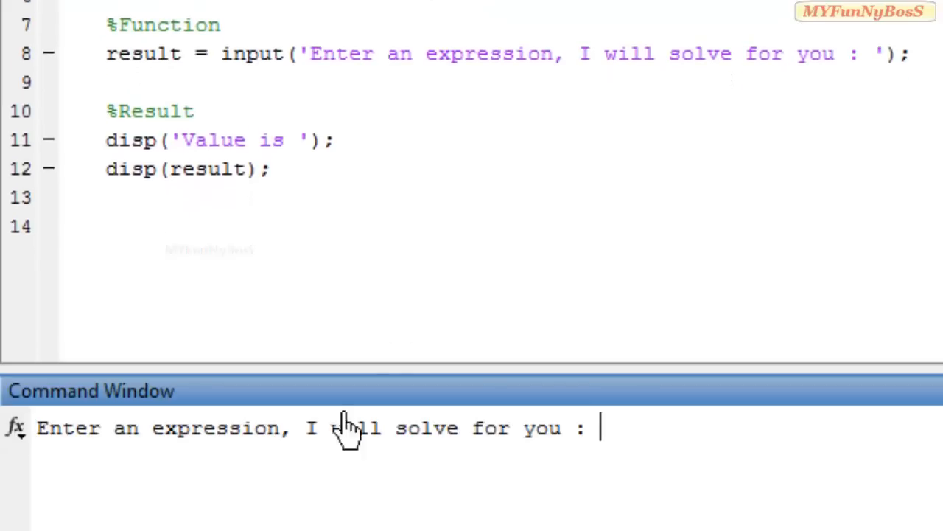
{"action": "mouse_move", "coordinate": [384, 483]}
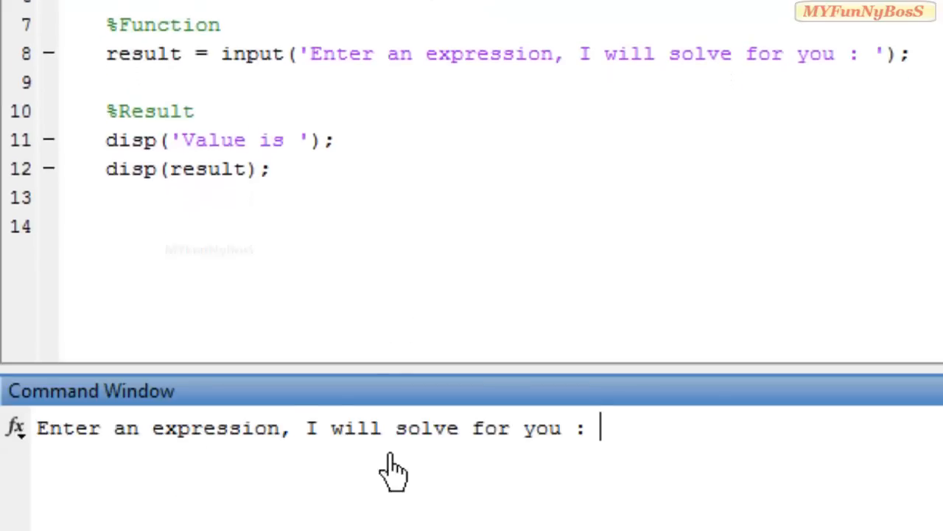
{"action": "mouse_move", "coordinate": [932, 457]}
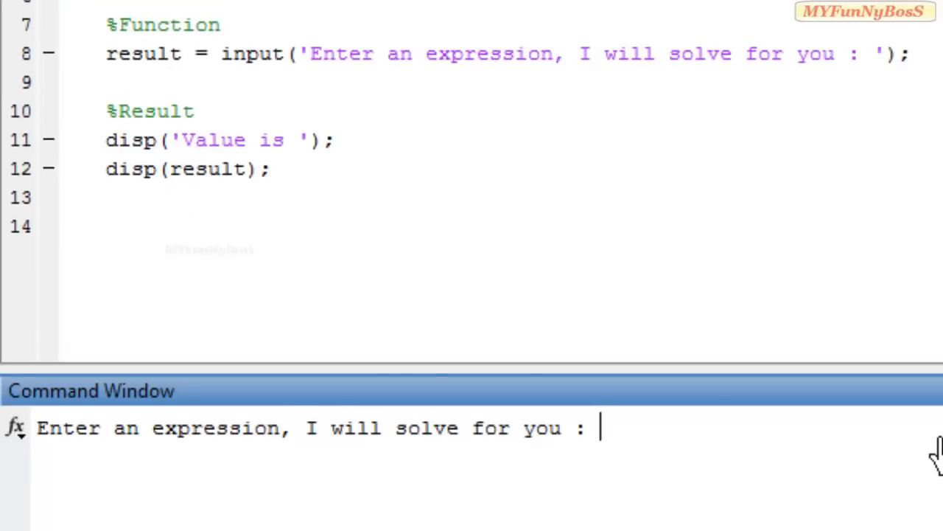
- Enter 14 * 3 at the prompt to get 42, then enter cg and 56
{"action": "type", "text": "14"}
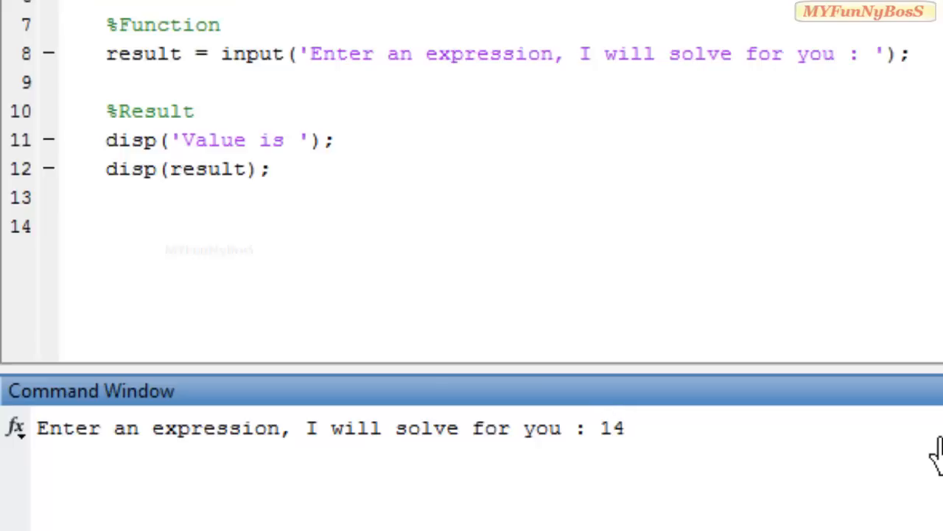
{"action": "type", "text": "*"}
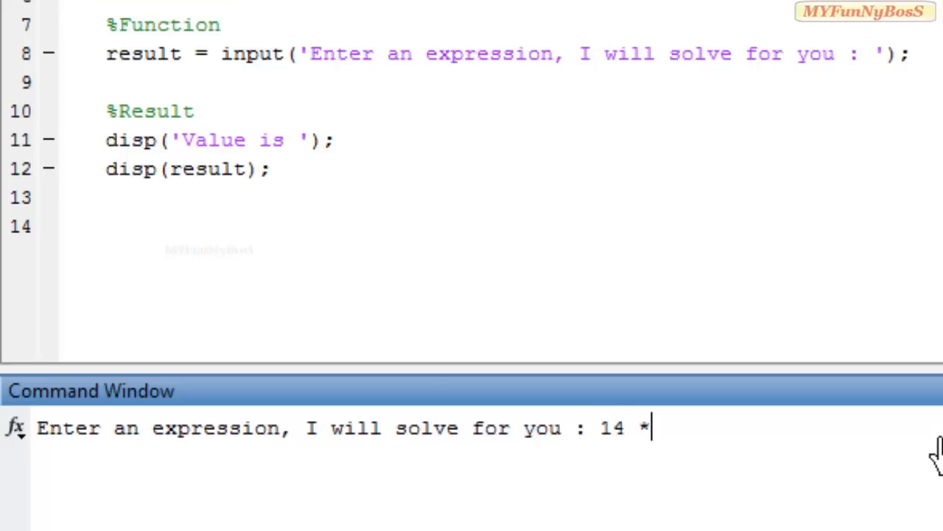
{"action": "type", "text": "3"}
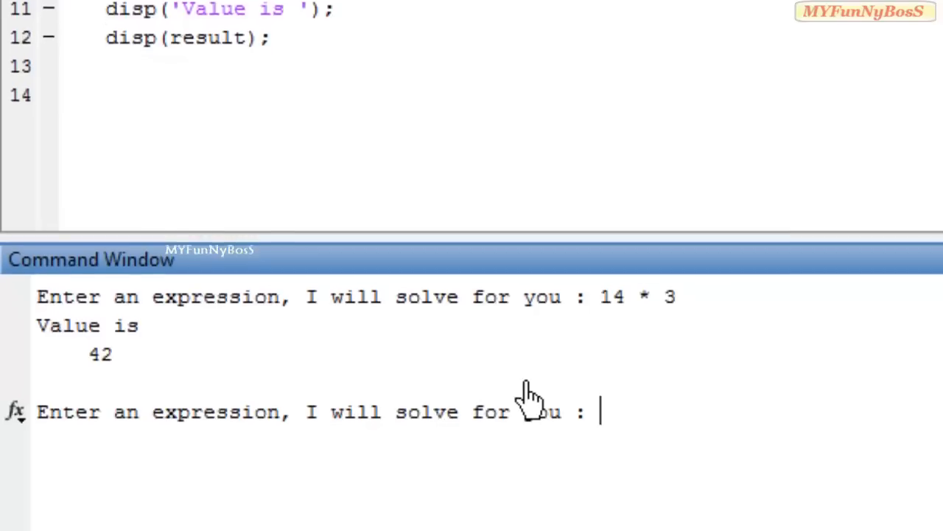
{"action": "type", "text": "cg"}
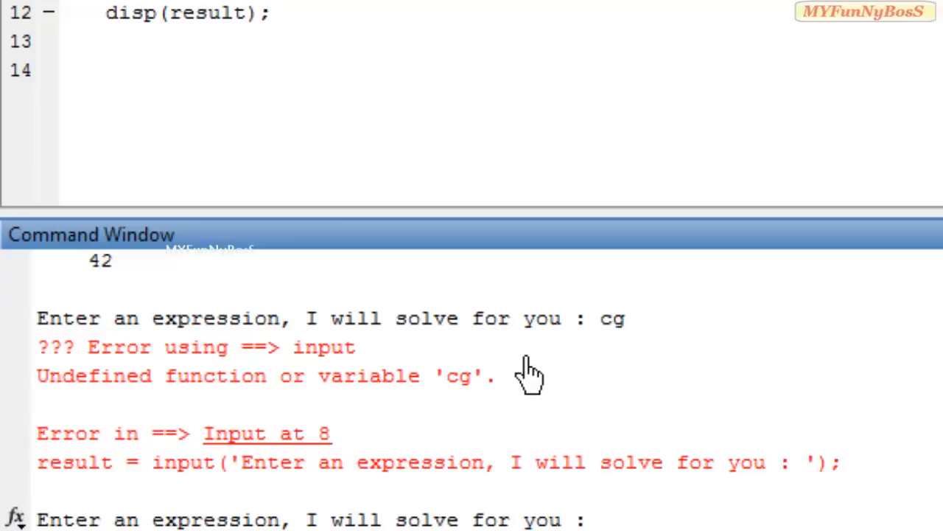
{"action": "type", "text": "56"}
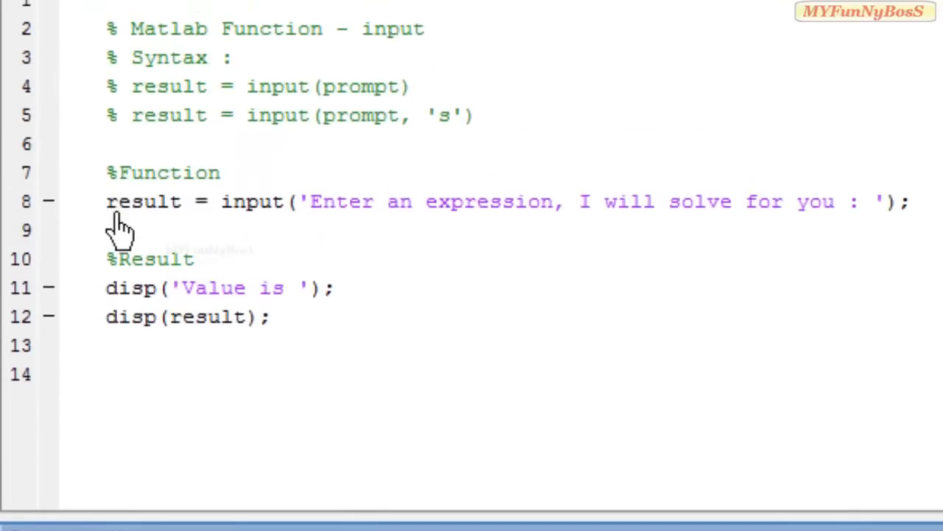
{"action": "mouse_move", "coordinate": [109, 210]}
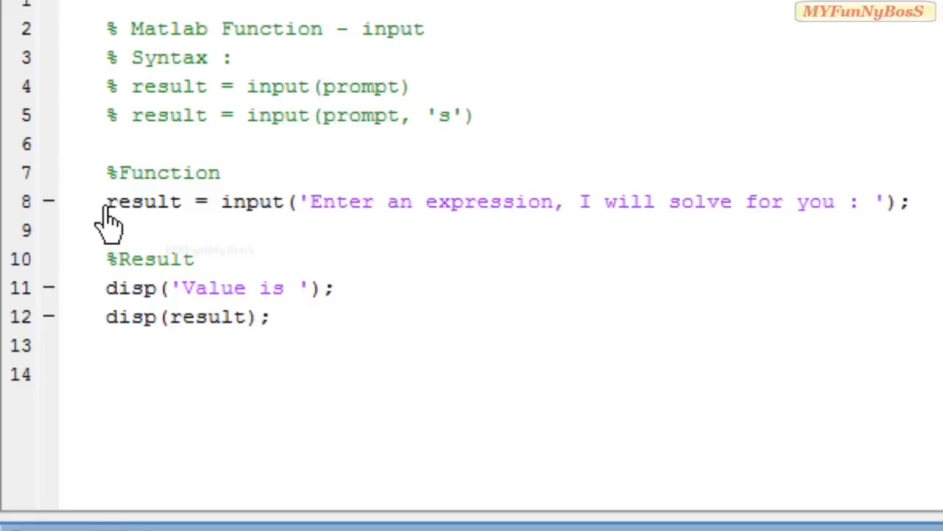
{"action": "mouse_move", "coordinate": [131, 144]}
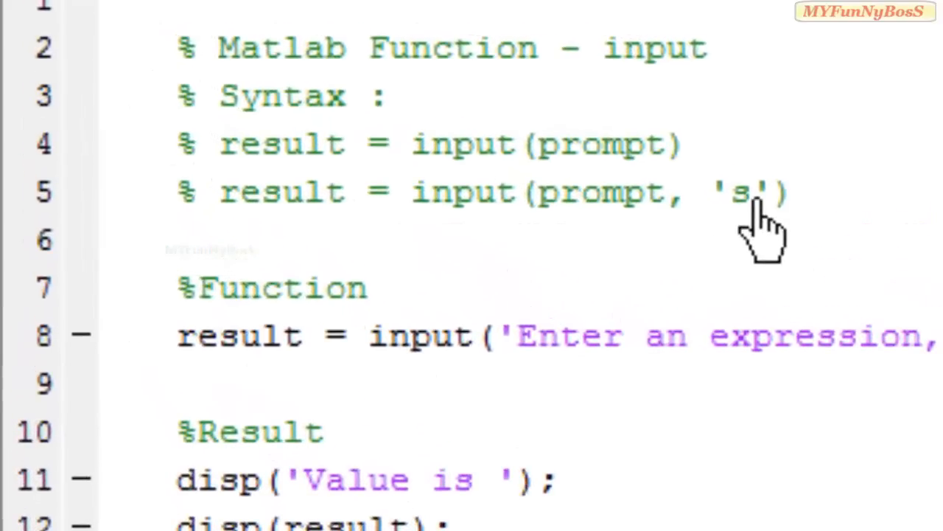
{"action": "mouse_move", "coordinate": [788, 229]}
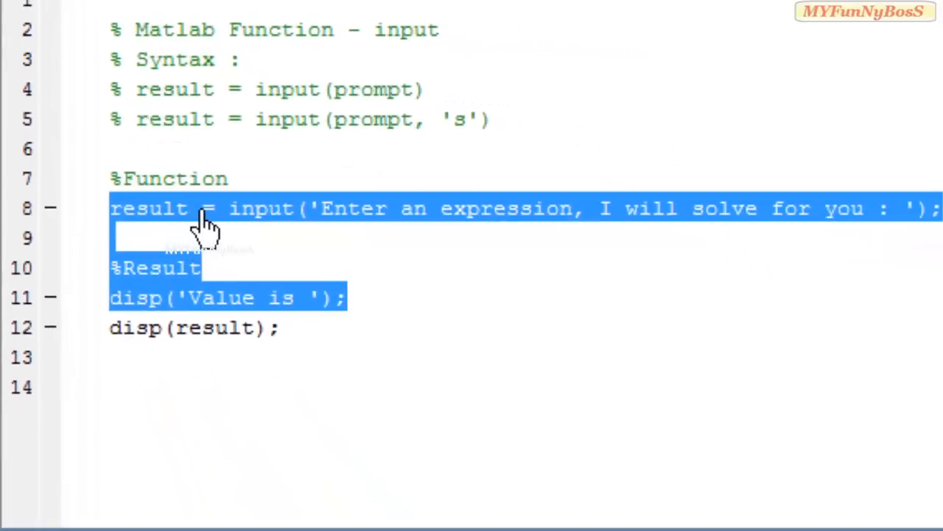
- Paste the input(..., 's') name-prompt code over lines 8–11, labelled 'You name is'
{"action": "right_click", "coordinate": [206, 221]}
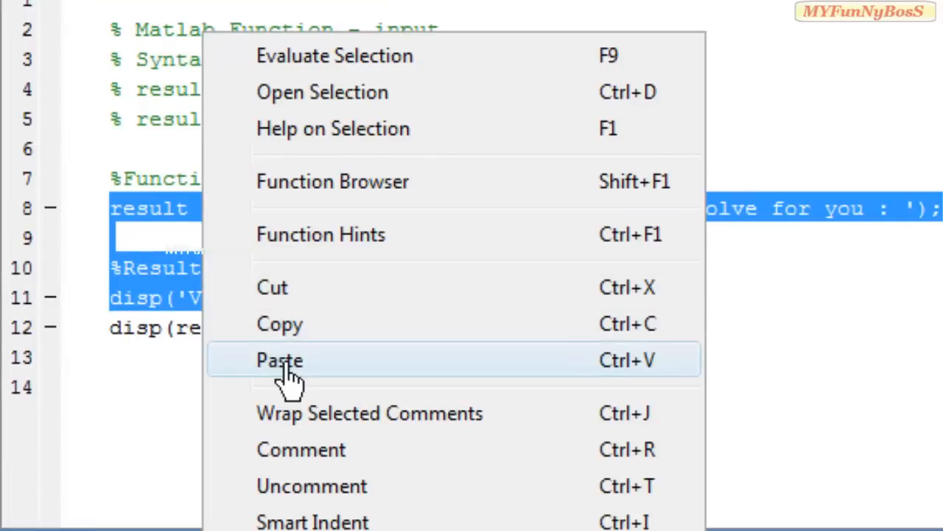
{"action": "left_click", "coordinate": [278, 360]}
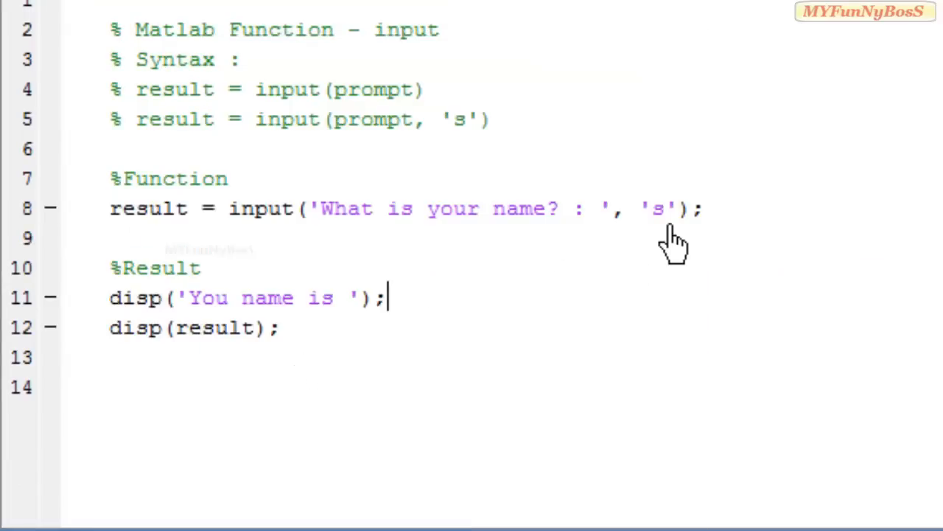
{"action": "mouse_move", "coordinate": [375, 137]}
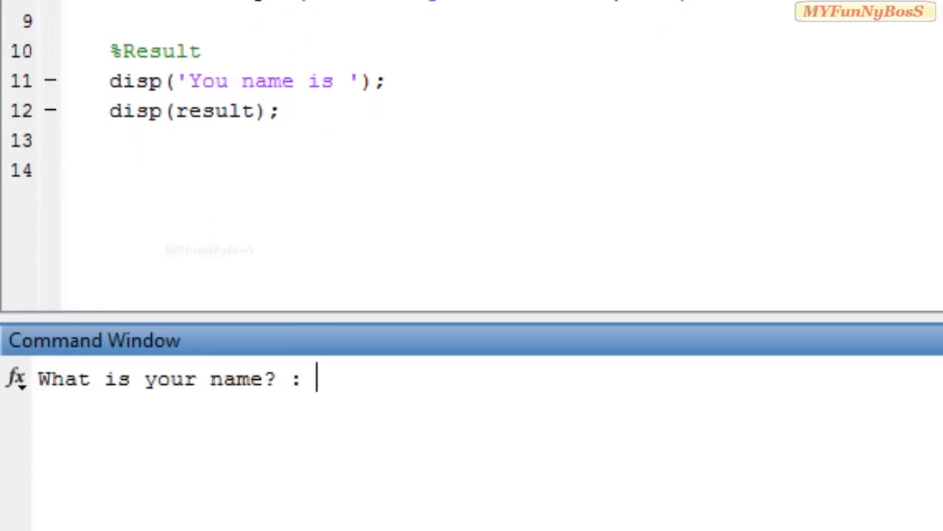
- Type the name 'Da' at the 'What is your name?' prompt
{"action": "type", "text": "David"}
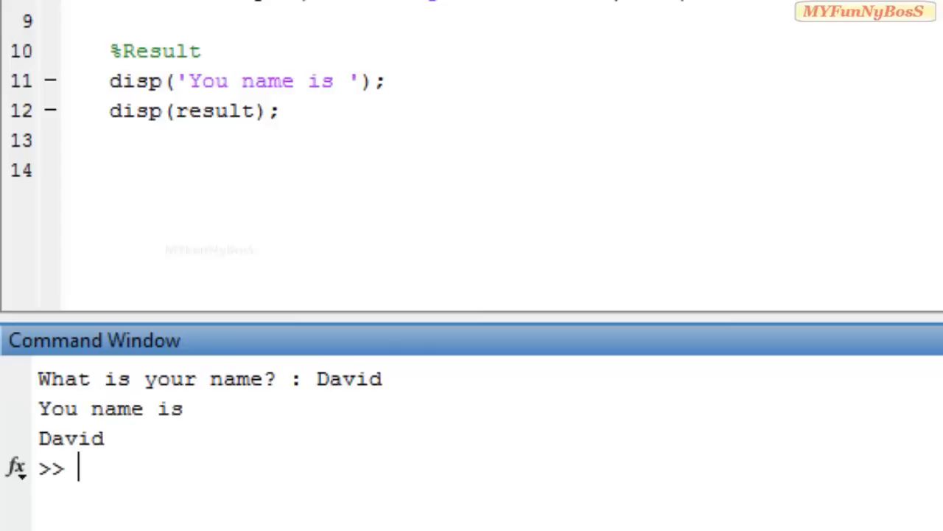
{"action": "mouse_move", "coordinate": [313, 427]}
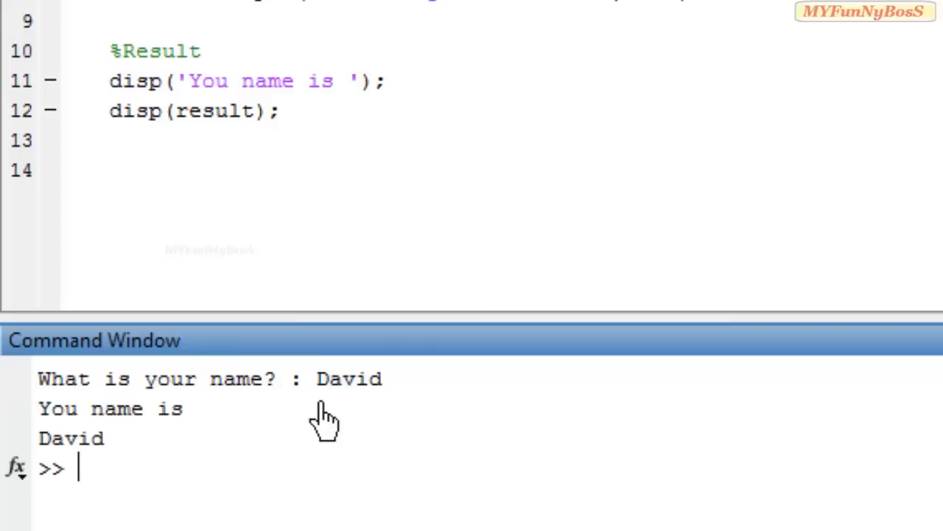
{"action": "mouse_move", "coordinate": [337, 433]}
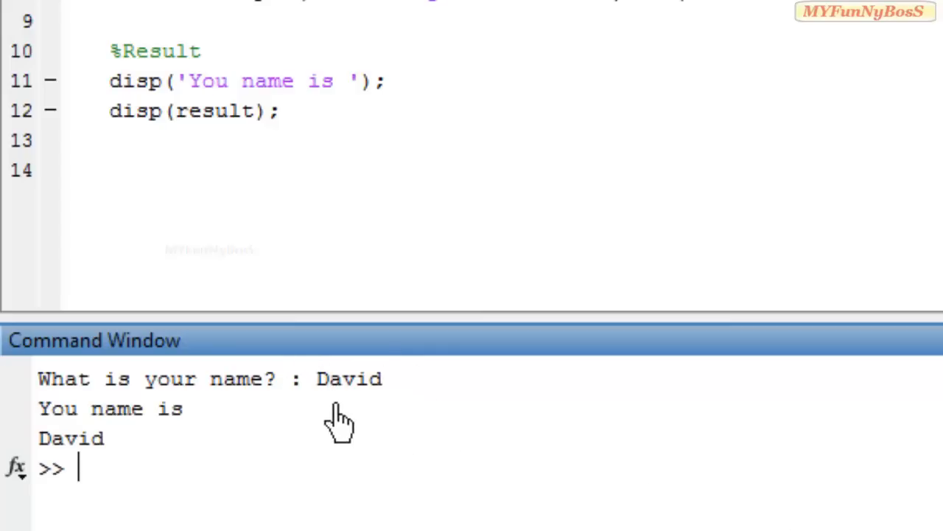
{"action": "mouse_move", "coordinate": [114, 431]}
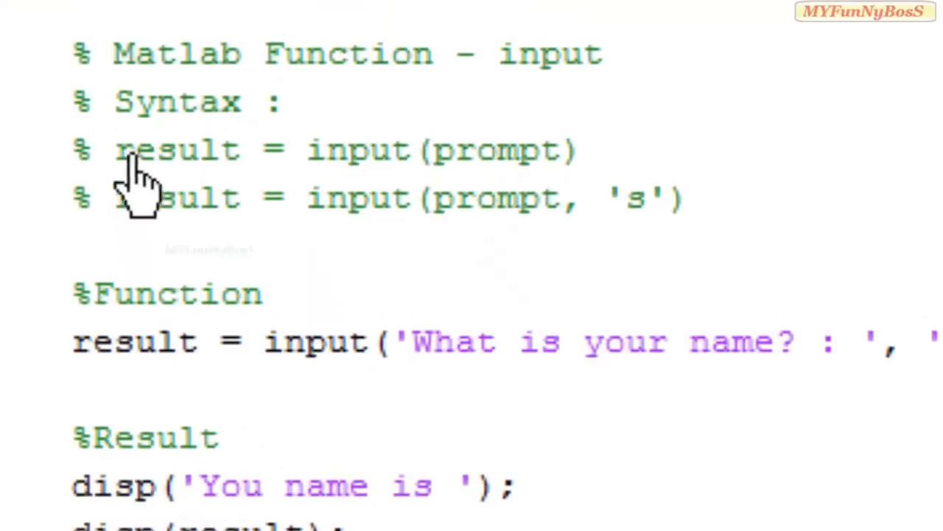
{"action": "mouse_move", "coordinate": [247, 155]}
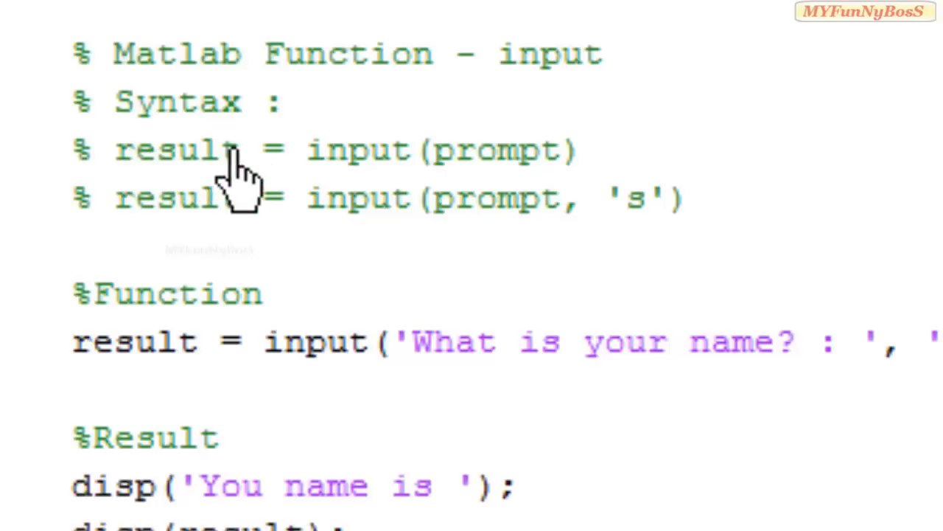
{"action": "mouse_move", "coordinate": [210, 236]}
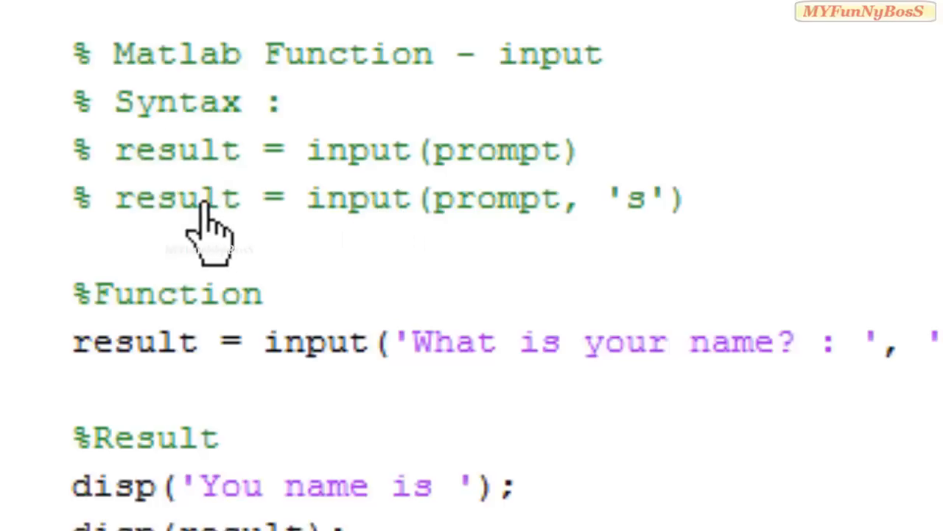